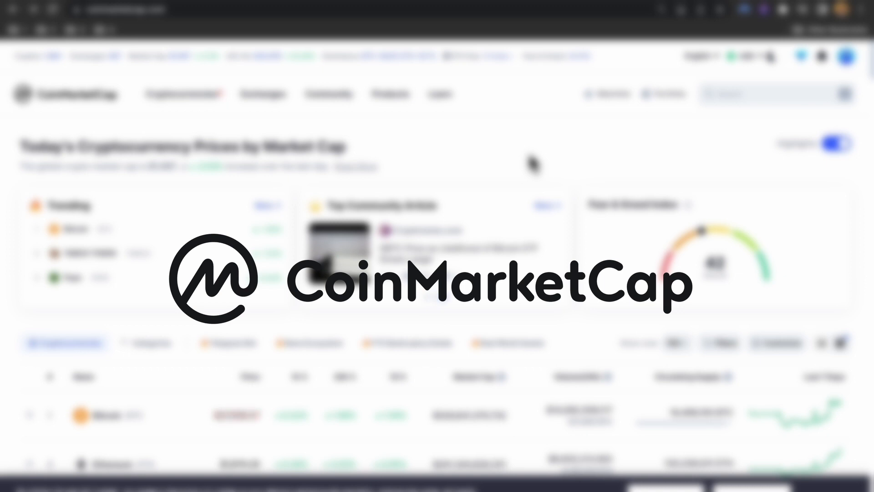
# Step: Scroll down through the cryptocurrency price rankings table, then back up
pyautogui.scroll(-3)
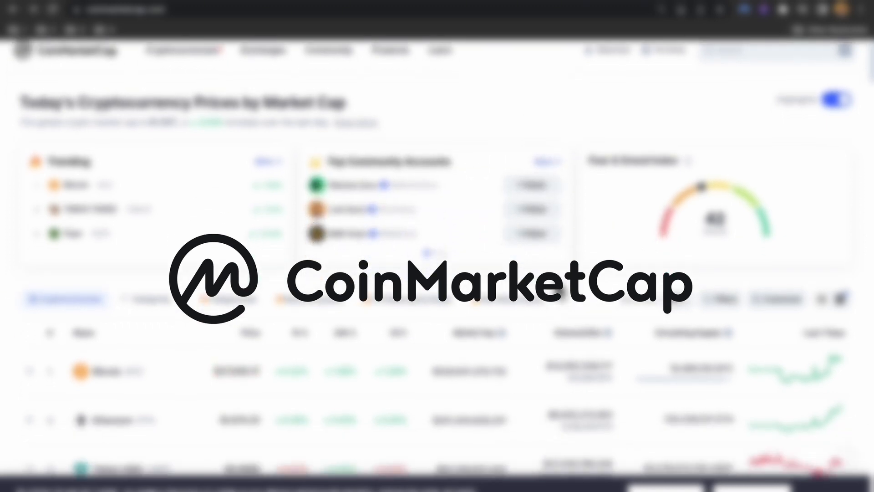
pyautogui.scroll(-3)
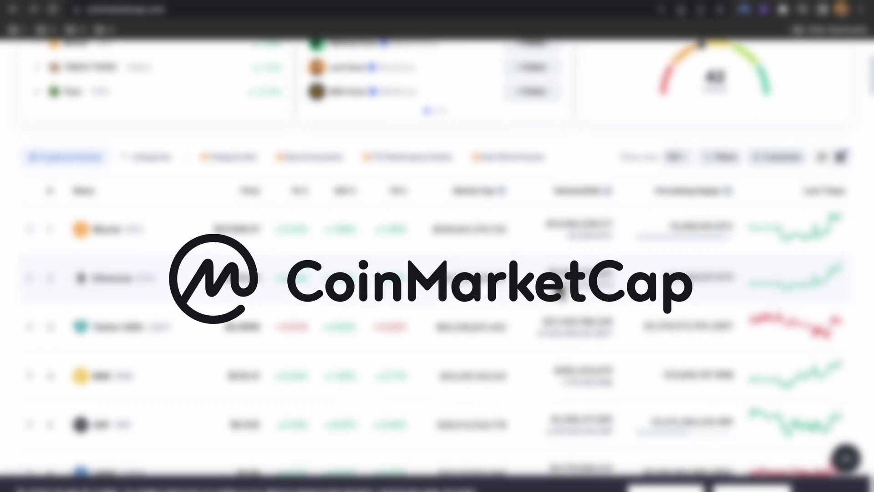
pyautogui.scroll(-3)
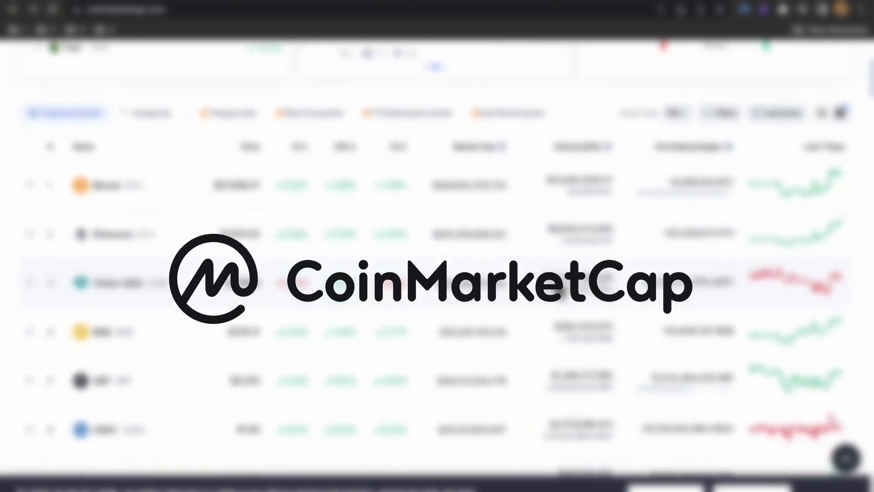
pyautogui.scroll(-3)
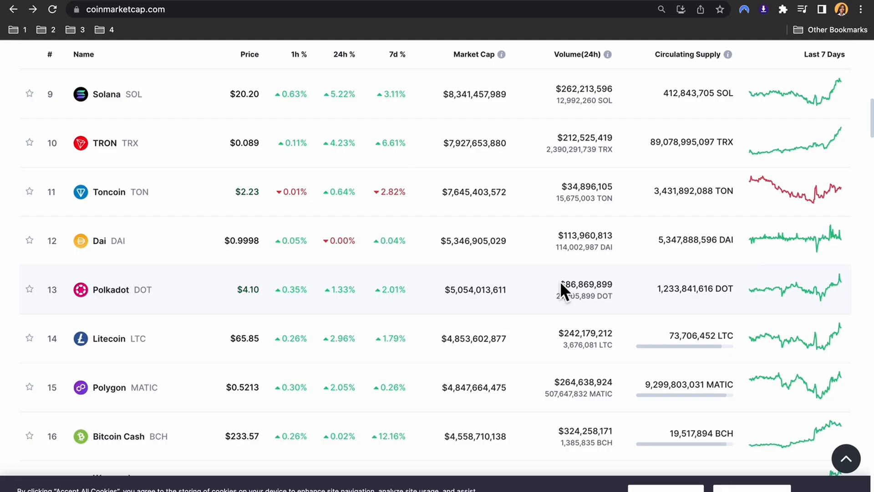
pyautogui.scroll(-3)
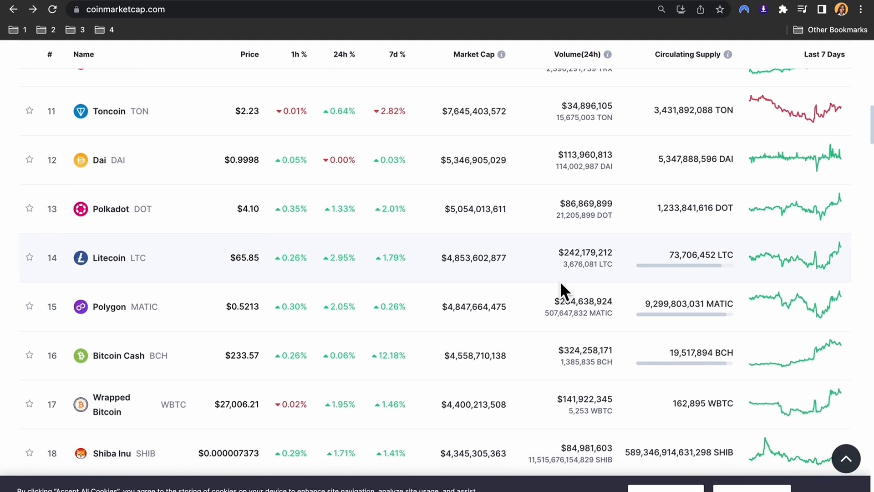
pyautogui.scroll(-3)
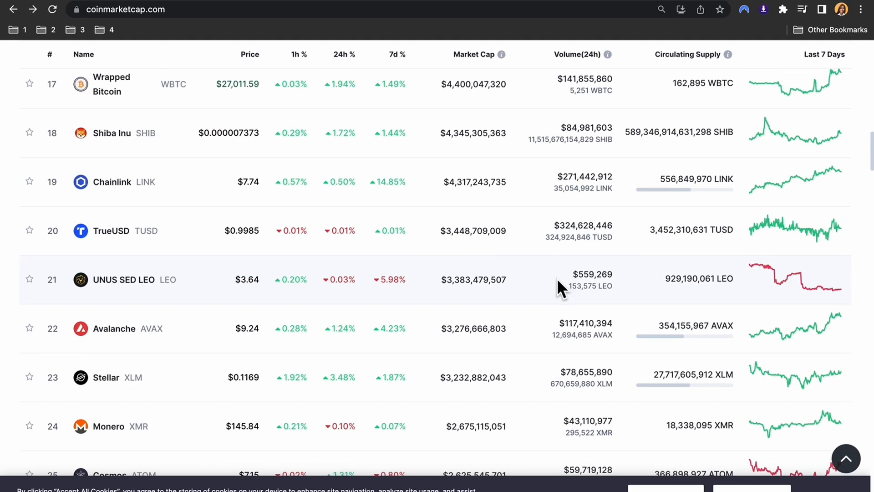
pyautogui.scroll(3)
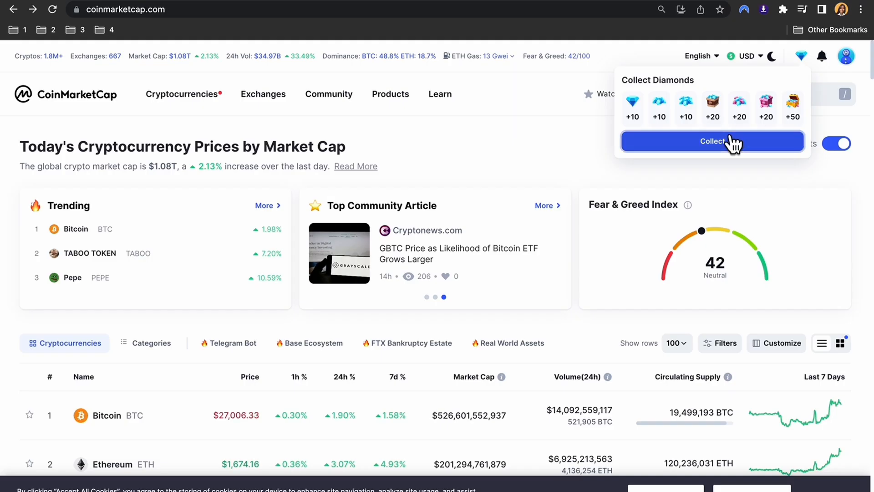
# Step: Collect the Day 1 diamonds for a balance of 10, then open the Diamonds explainer article
pyautogui.click(712, 141)
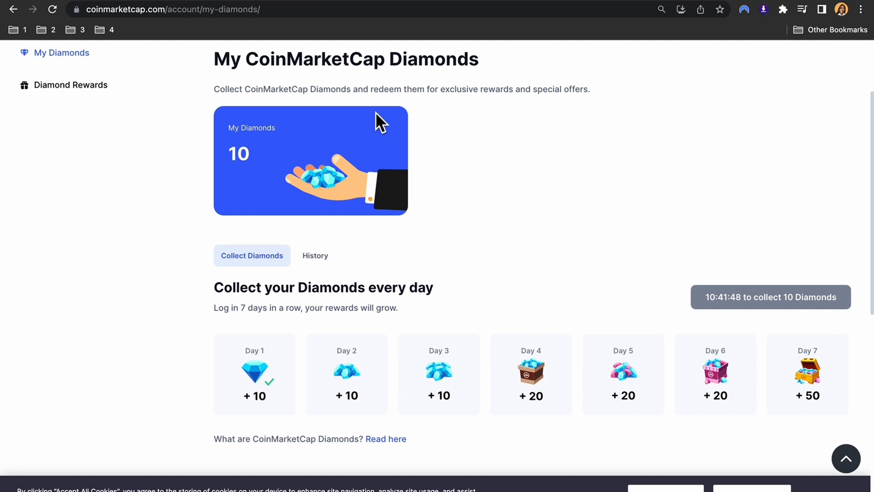
pyautogui.moveTo(264, 341)
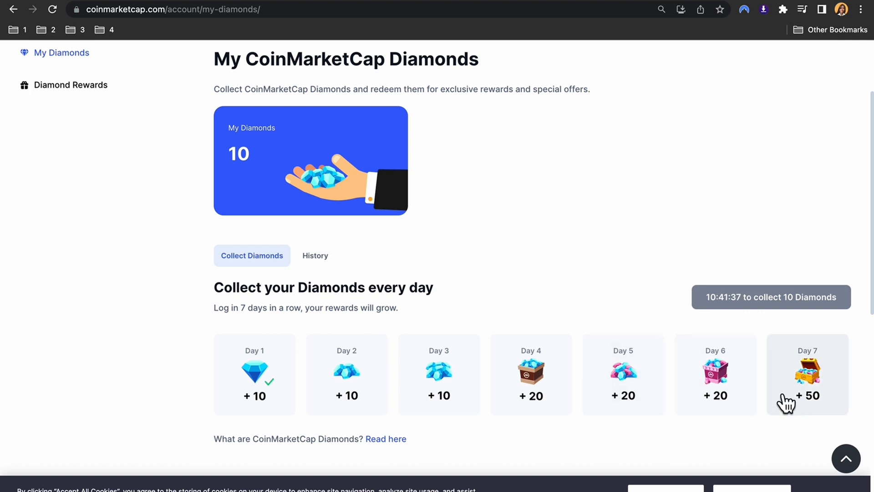
pyautogui.click(386, 439)
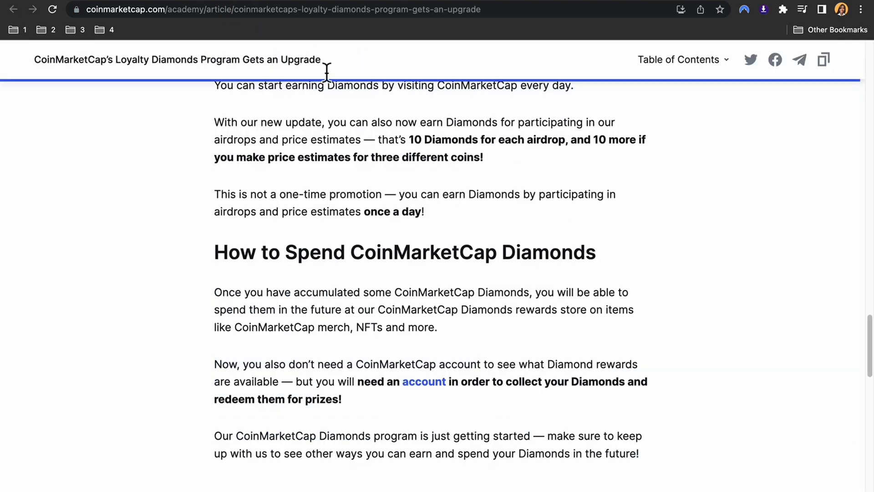
pyautogui.moveTo(702, 306)
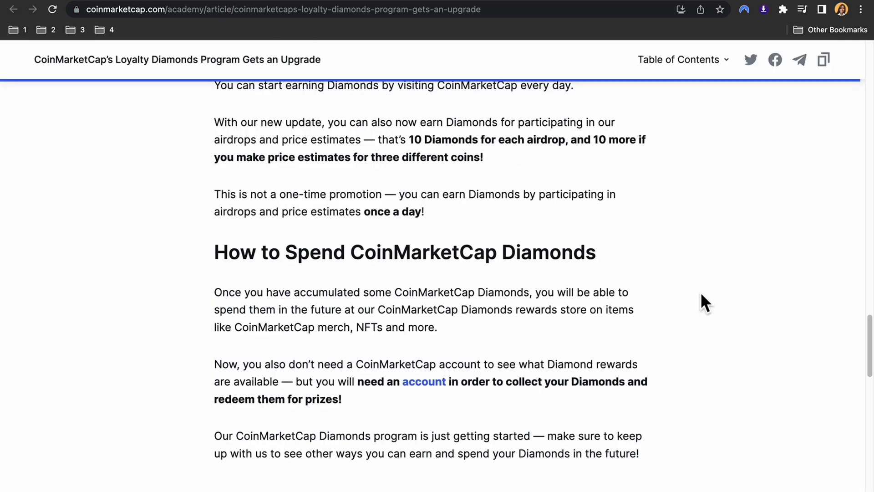
pyautogui.scroll(-3)
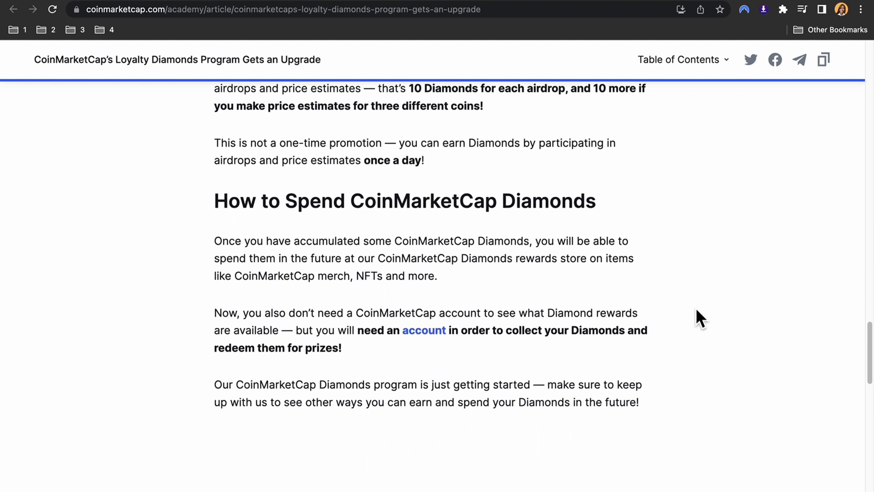
pyautogui.scroll(-3)
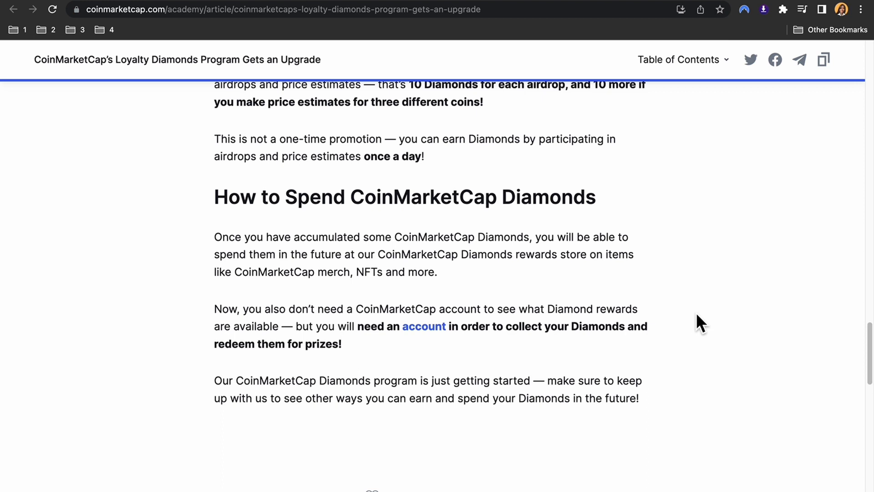
pyautogui.moveTo(309, 319)
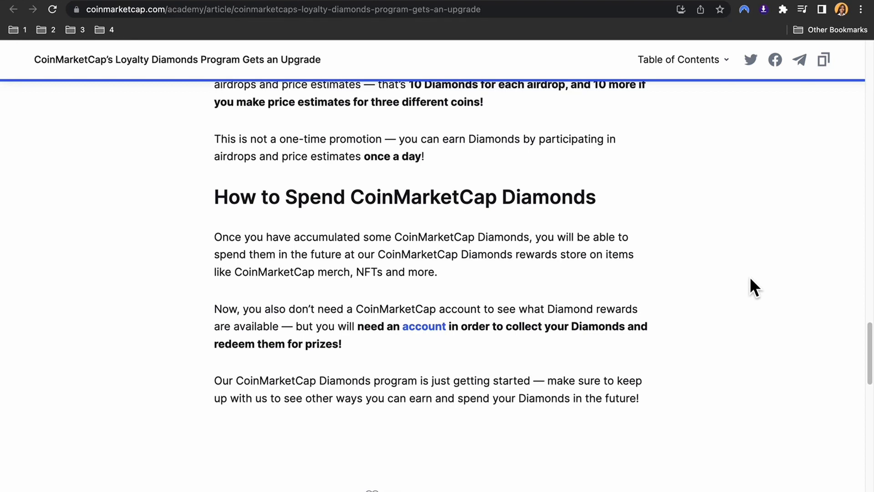
pyautogui.moveTo(752, 293)
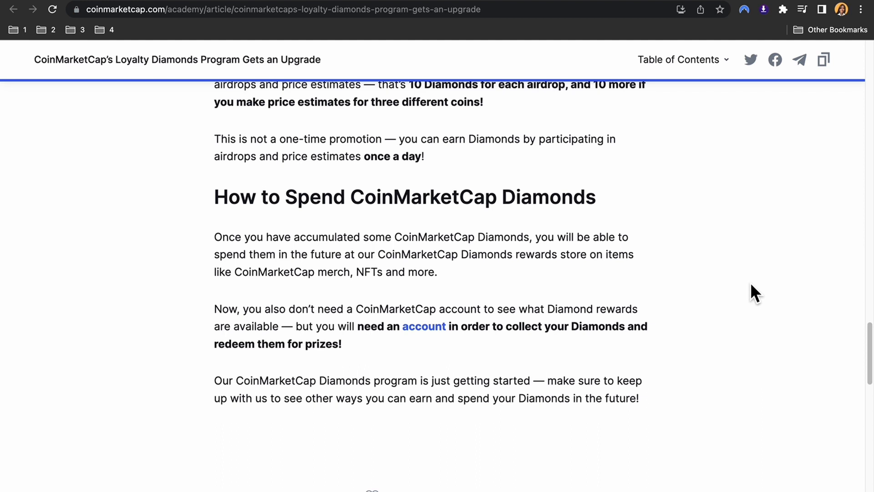
pyautogui.scroll(-3)
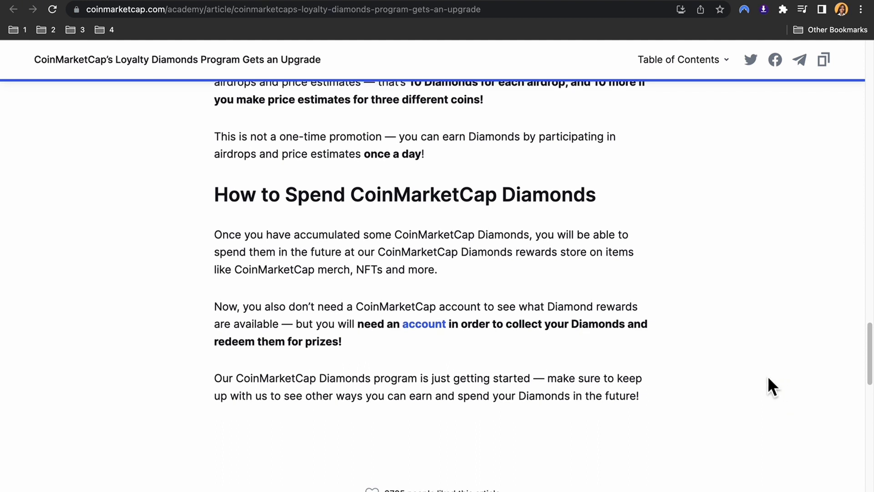
pyautogui.click(424, 324)
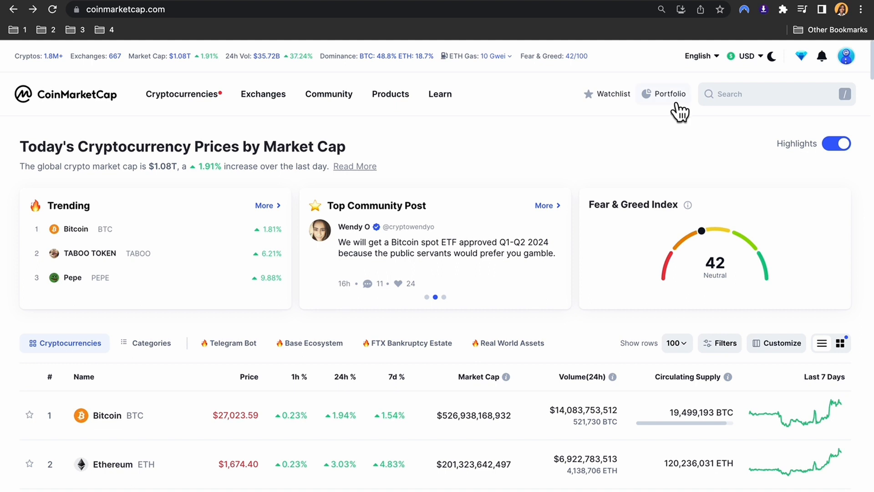
pyautogui.click(669, 94)
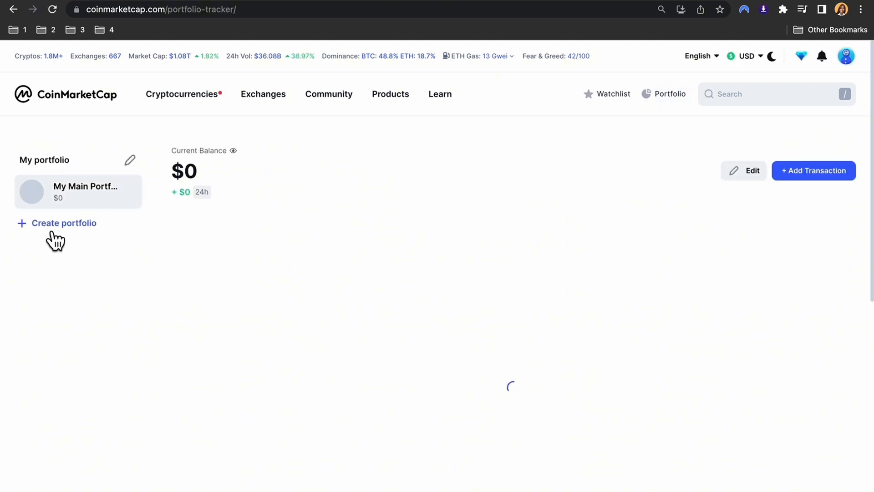
pyautogui.click(64, 223)
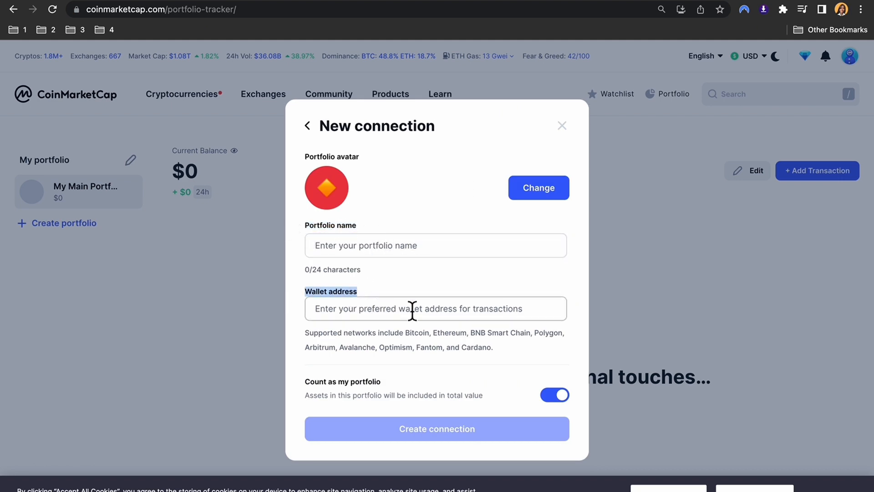
pyautogui.moveTo(449, 439)
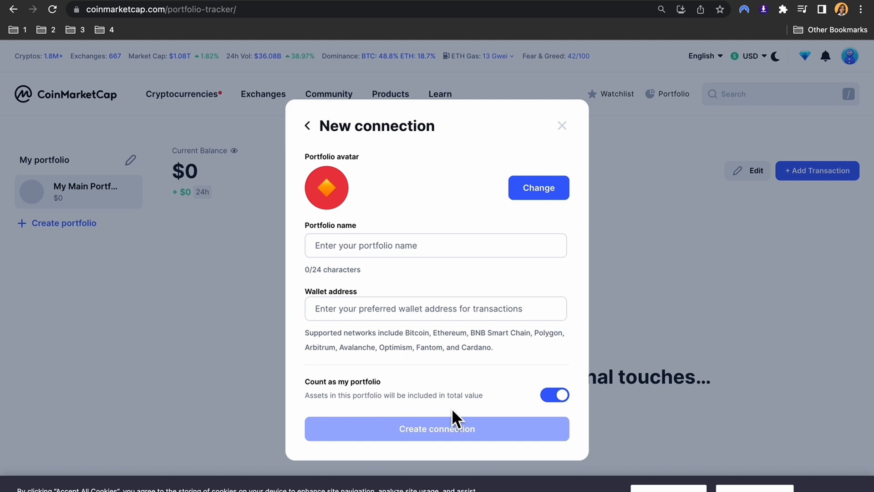
pyautogui.moveTo(593, 101)
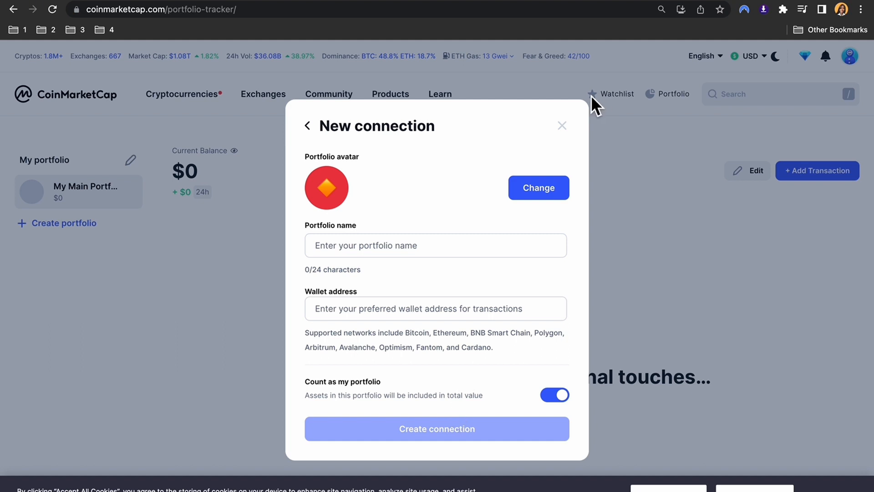
pyautogui.click(561, 125)
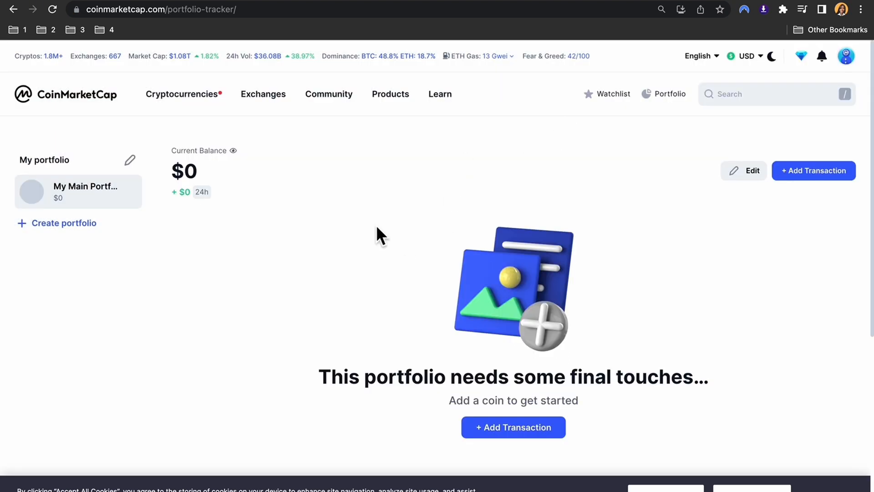
pyautogui.click(66, 95)
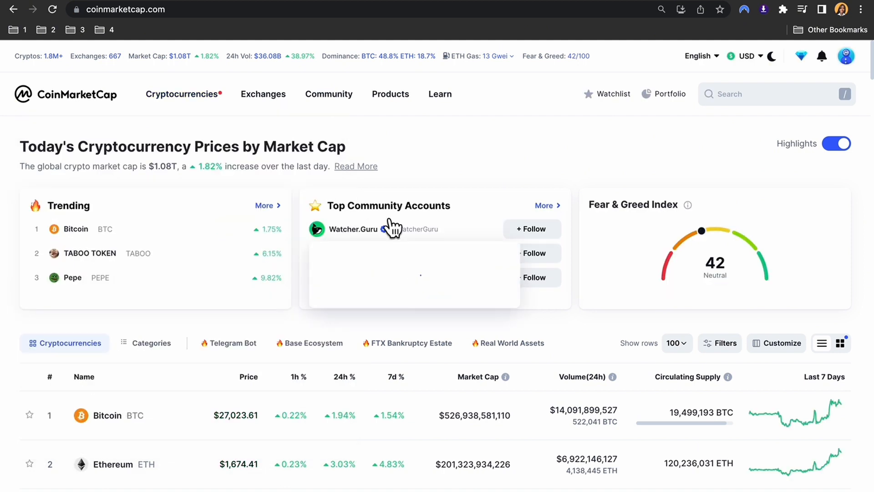
pyautogui.moveTo(391, 226)
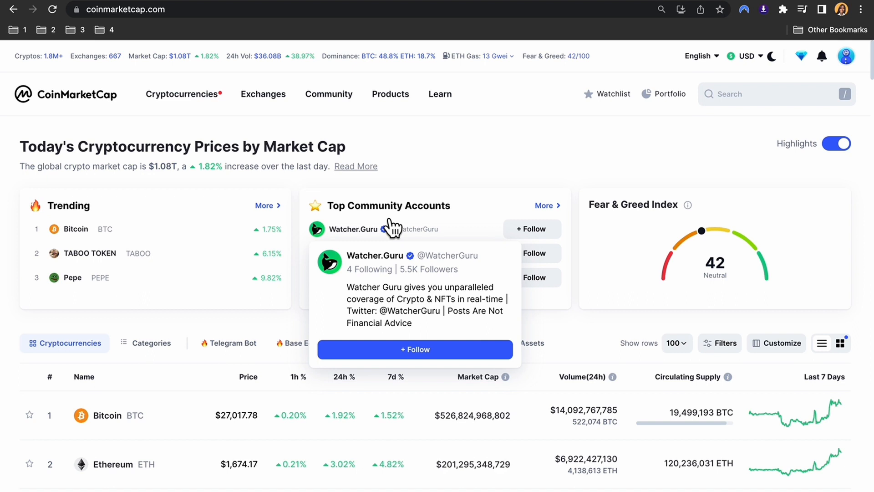
# Step: Scroll the prices table down to the pagination below coin 100
pyautogui.scroll(-3)
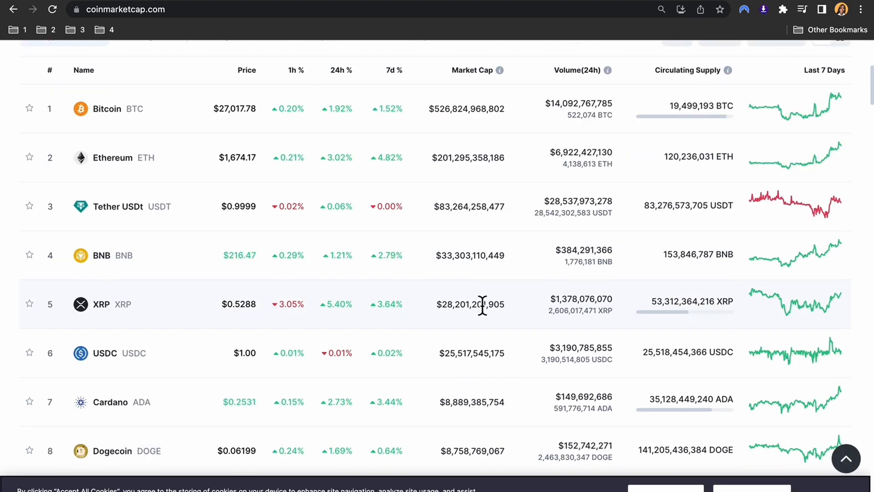
pyautogui.scroll(-3)
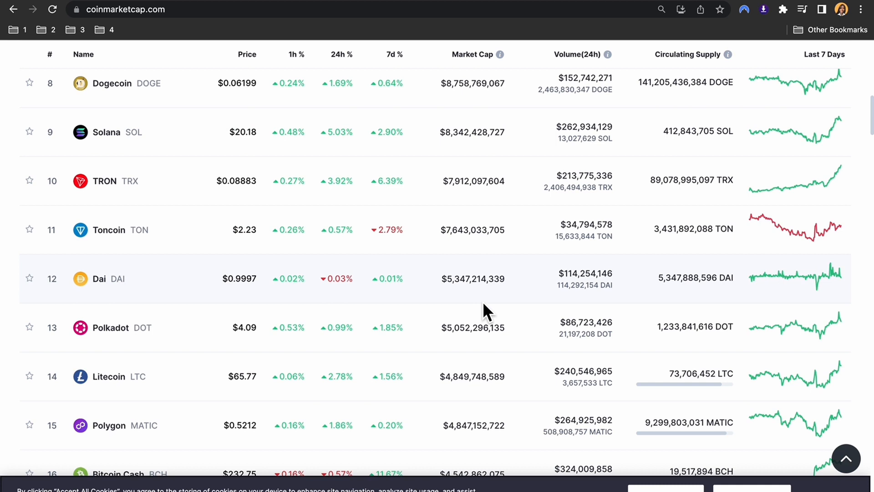
pyautogui.scroll(3)
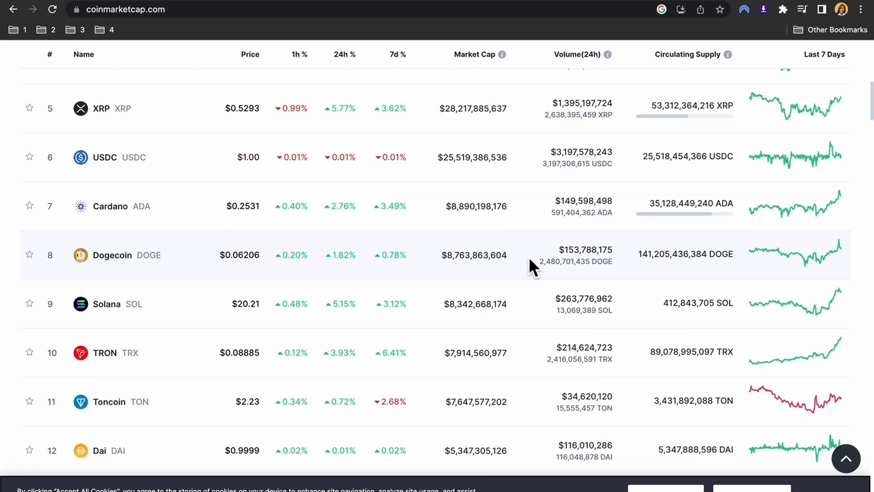
pyautogui.scroll(-3)
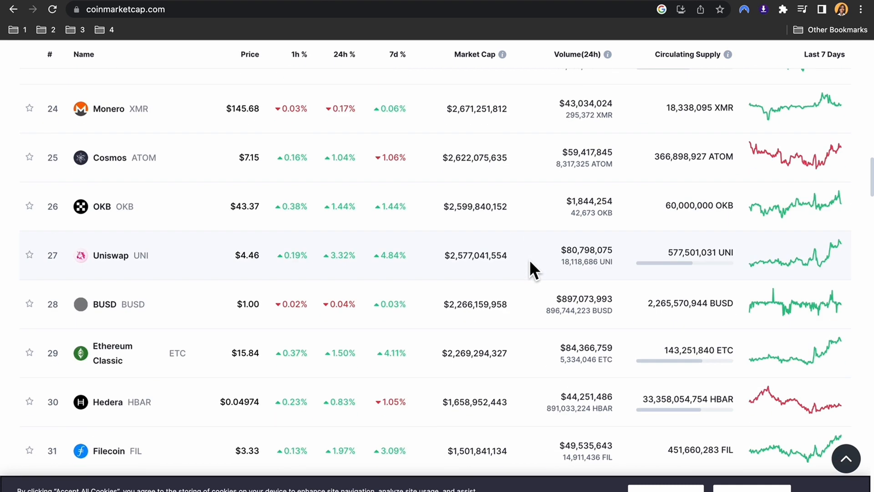
pyautogui.scroll(-3)
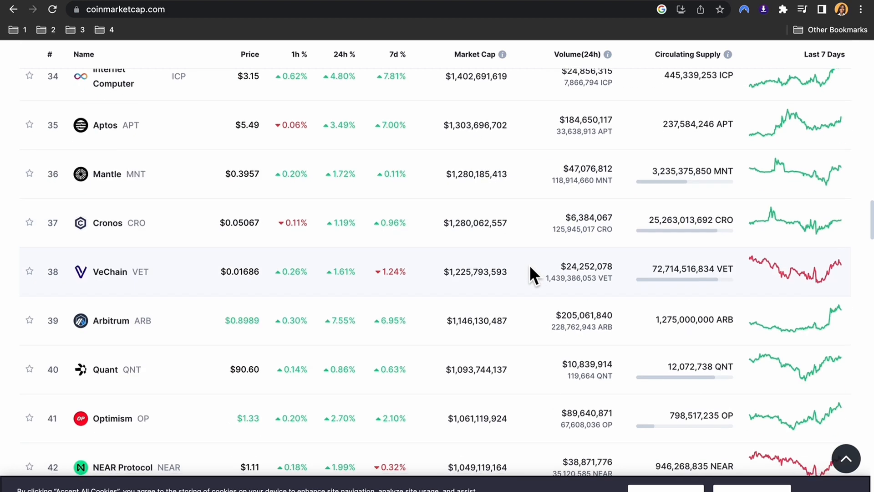
pyautogui.scroll(-3)
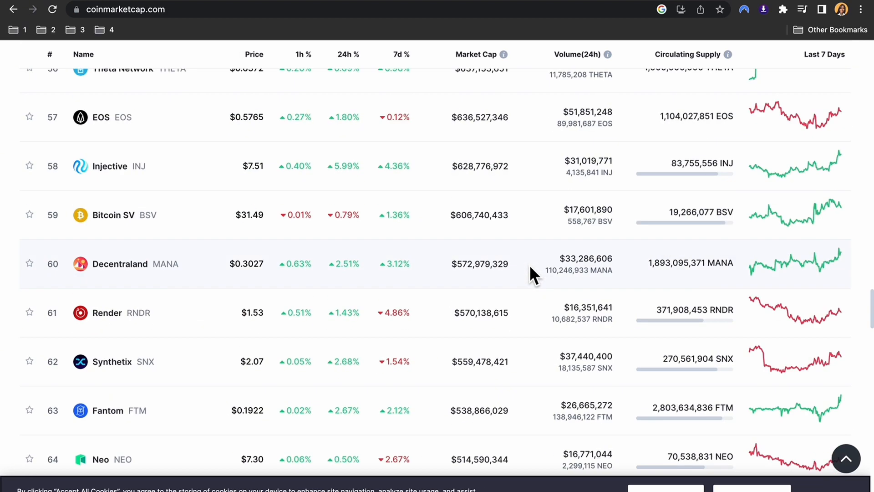
pyautogui.scroll(-3)
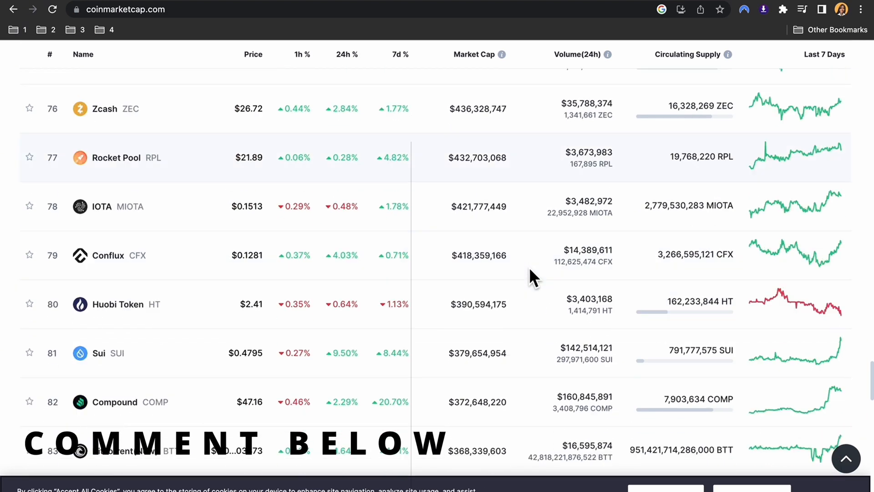
pyautogui.scroll(-3)
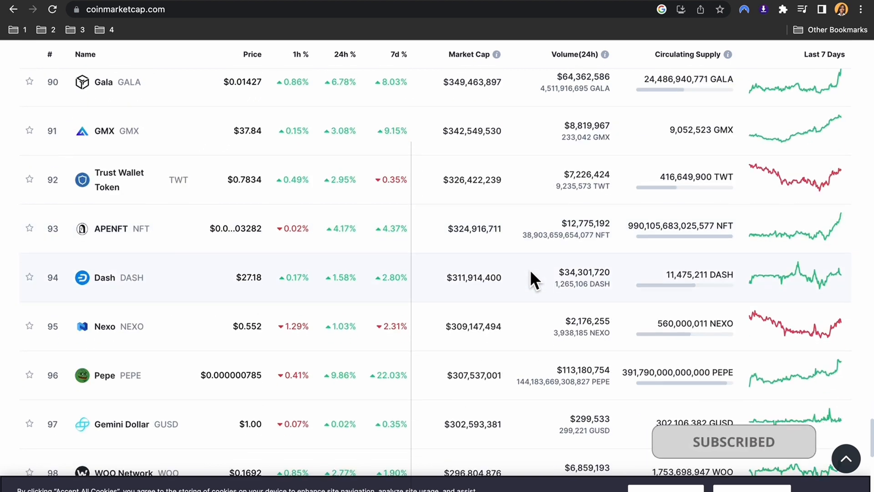
pyautogui.scroll(-3)
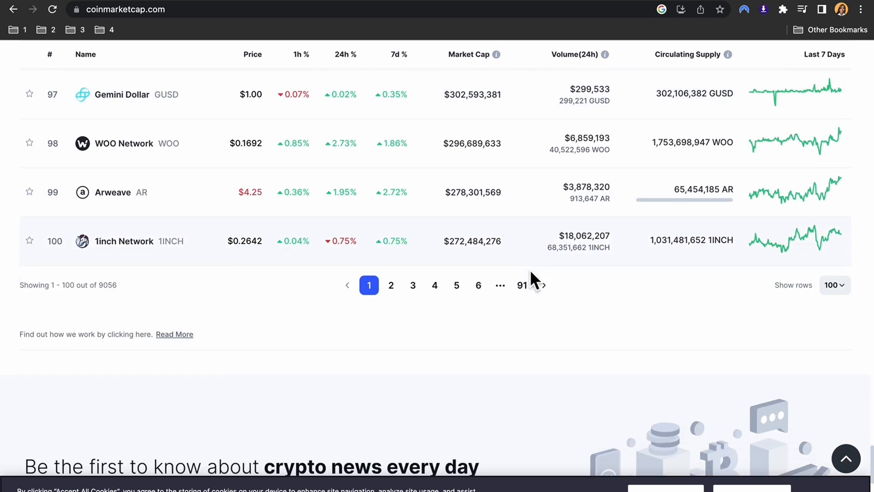